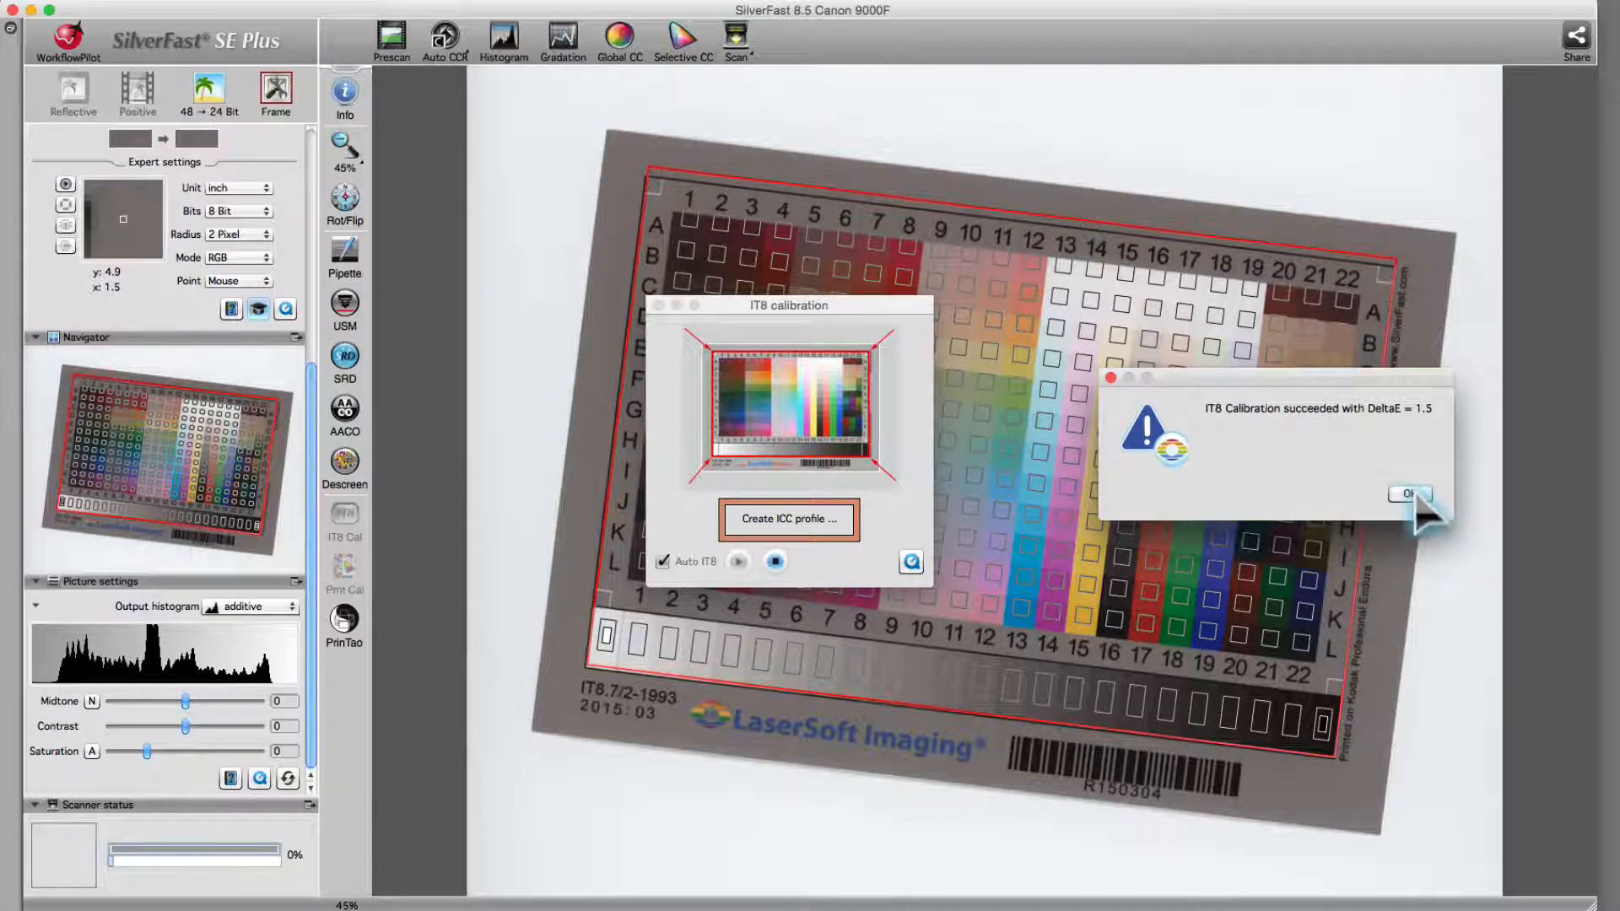
- Acknowledge the 'IT8 Calibration succeeded' message with DeltaE 1.3, closing the calibration windows
{"action": "left_click", "coordinate": [1408, 492]}
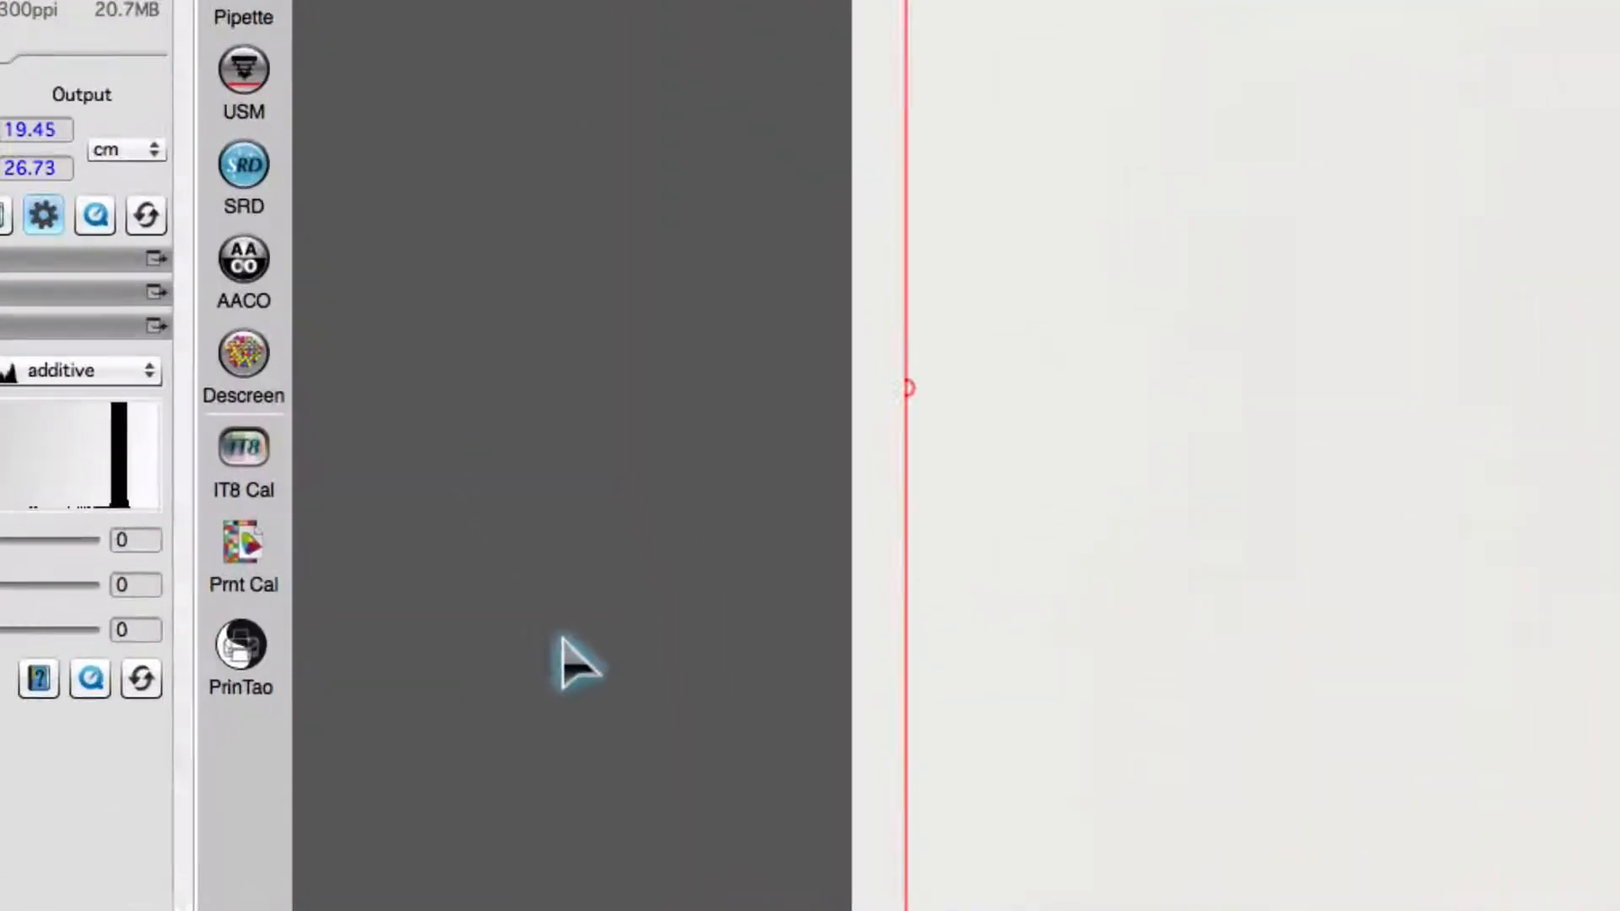
- Start Prnt Cal for Drucker 1 on Photopapier and print the profiling target, reaching step 3 target scanning
{"action": "left_click", "coordinate": [242, 541]}
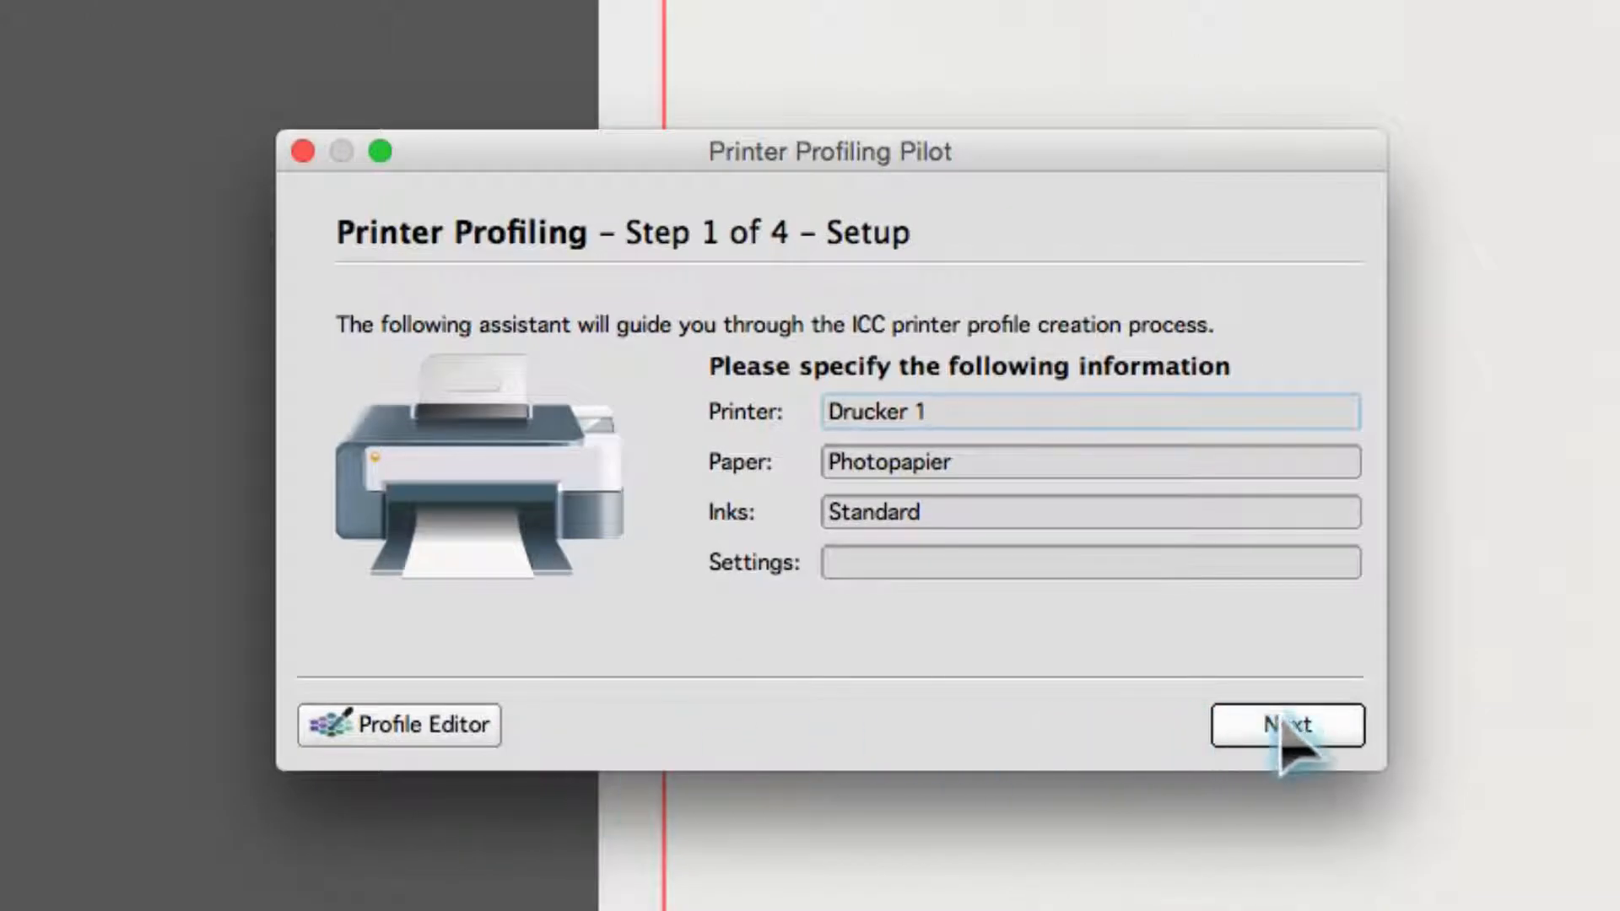
{"action": "left_click", "coordinate": [1287, 723]}
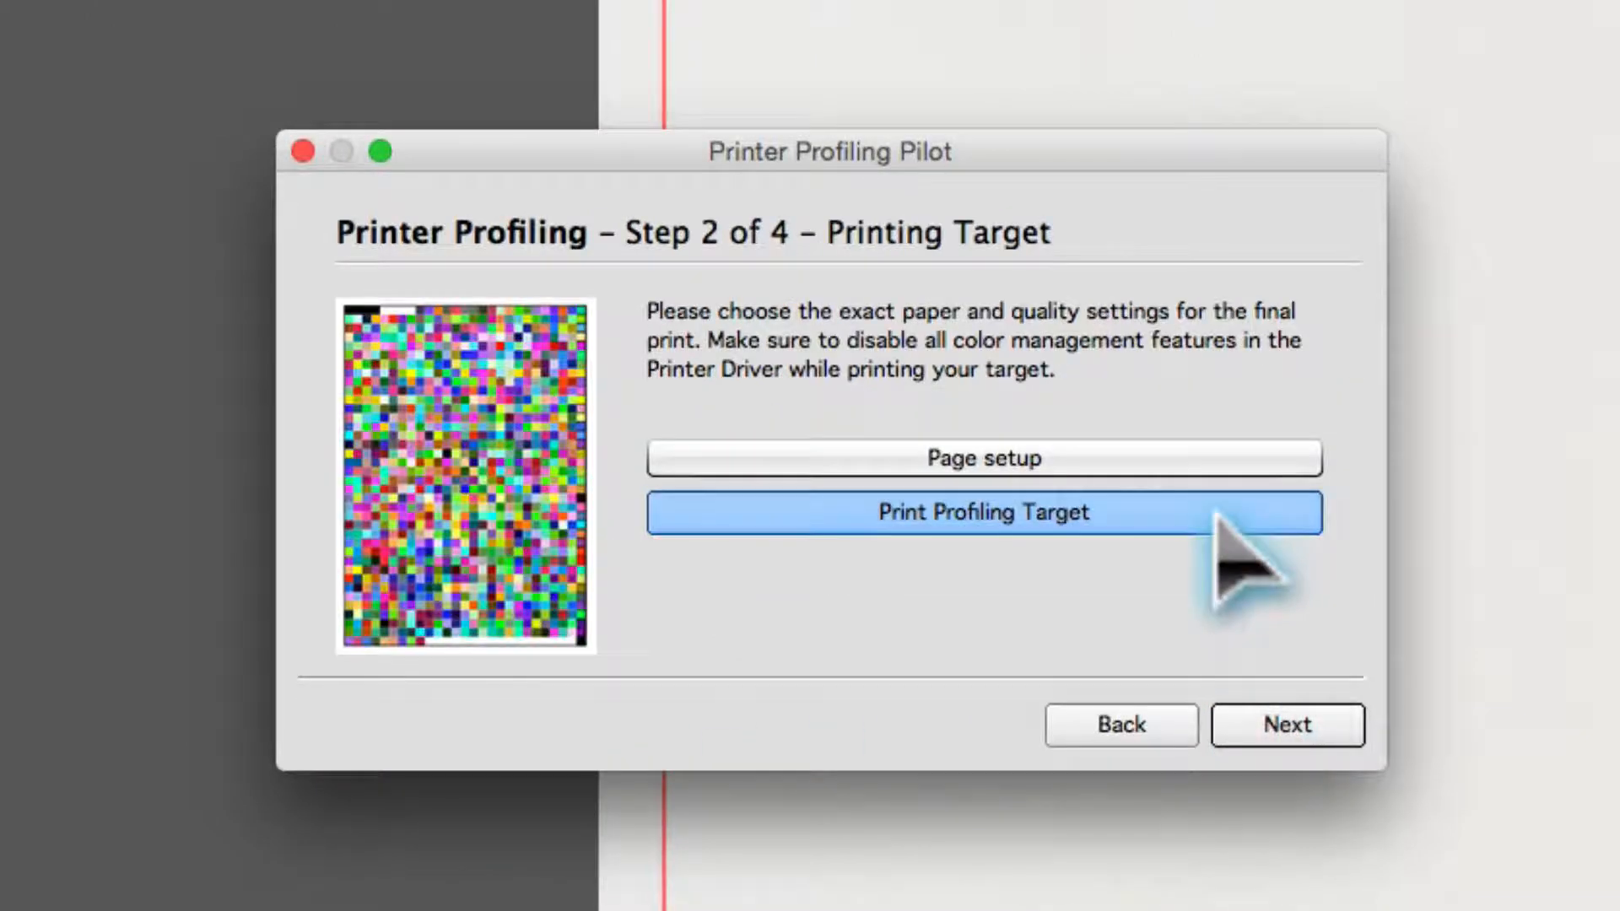
{"action": "left_click", "coordinate": [1286, 724]}
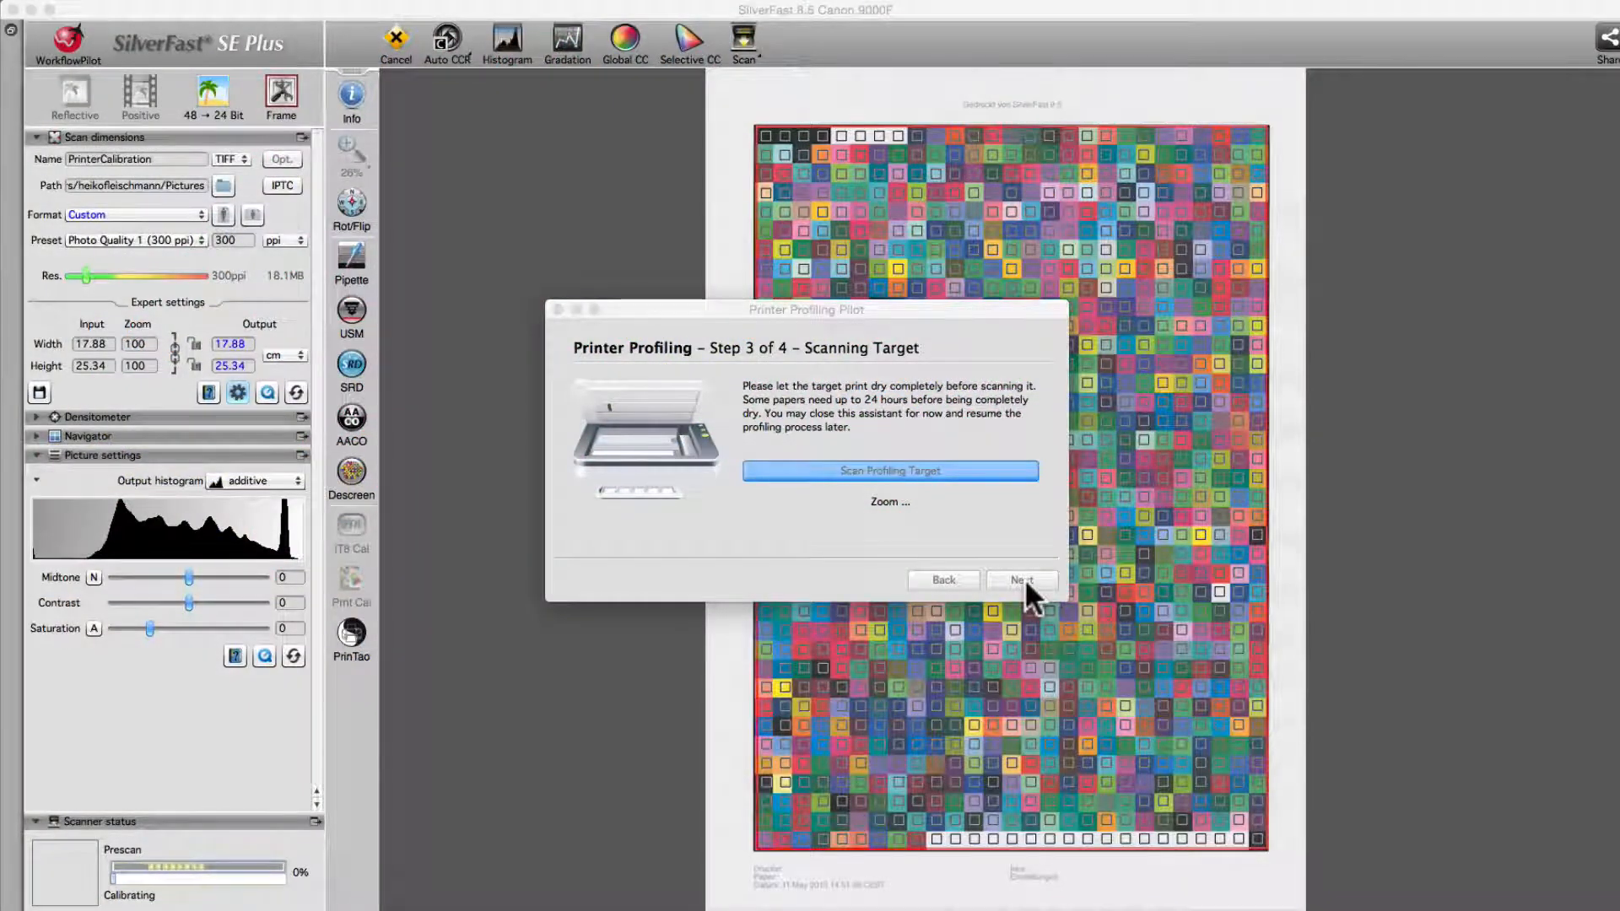
- Advance past target scanning, choose Drucker_1 in Profile Manager and begin editing it
{"action": "left_click", "coordinate": [1021, 578]}
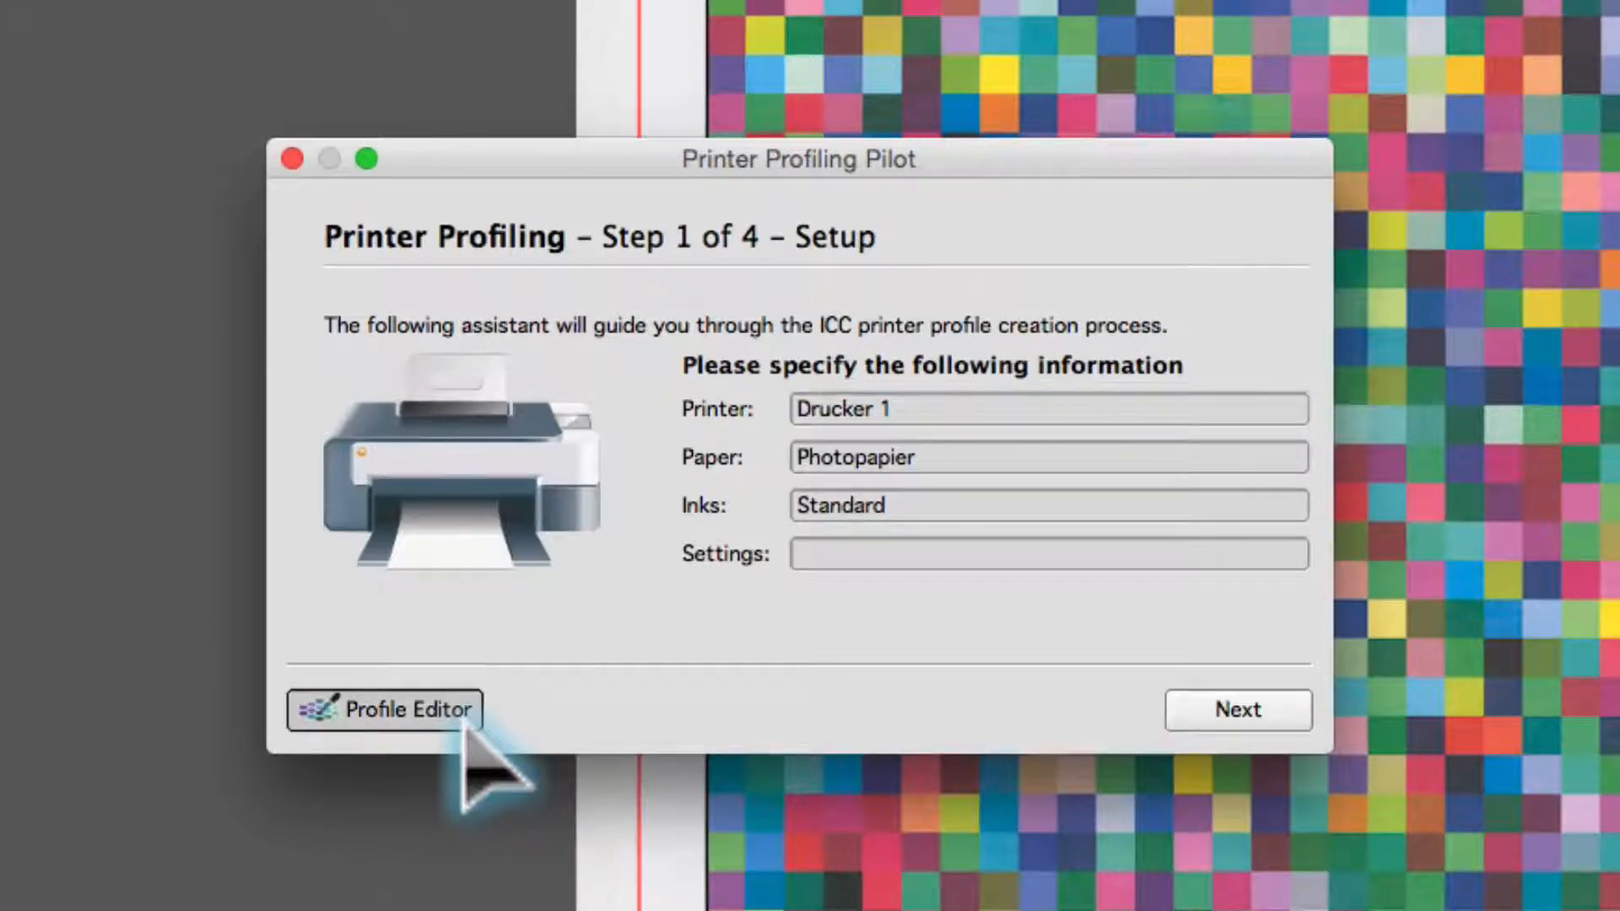
{"action": "left_click", "coordinate": [383, 710]}
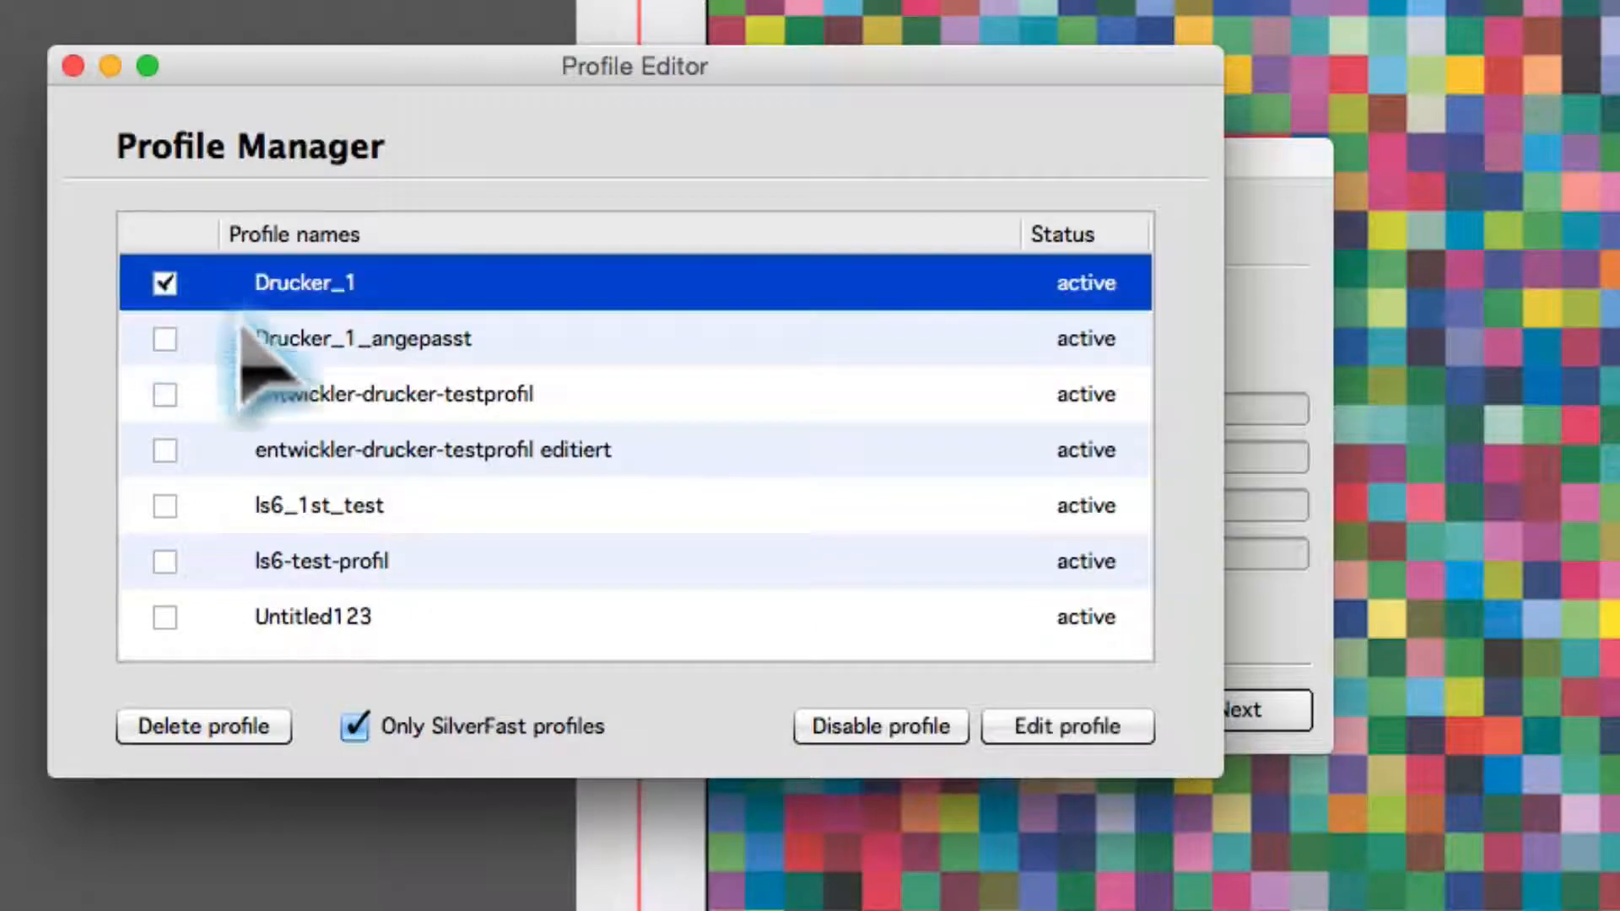
{"action": "left_click", "coordinate": [1066, 725]}
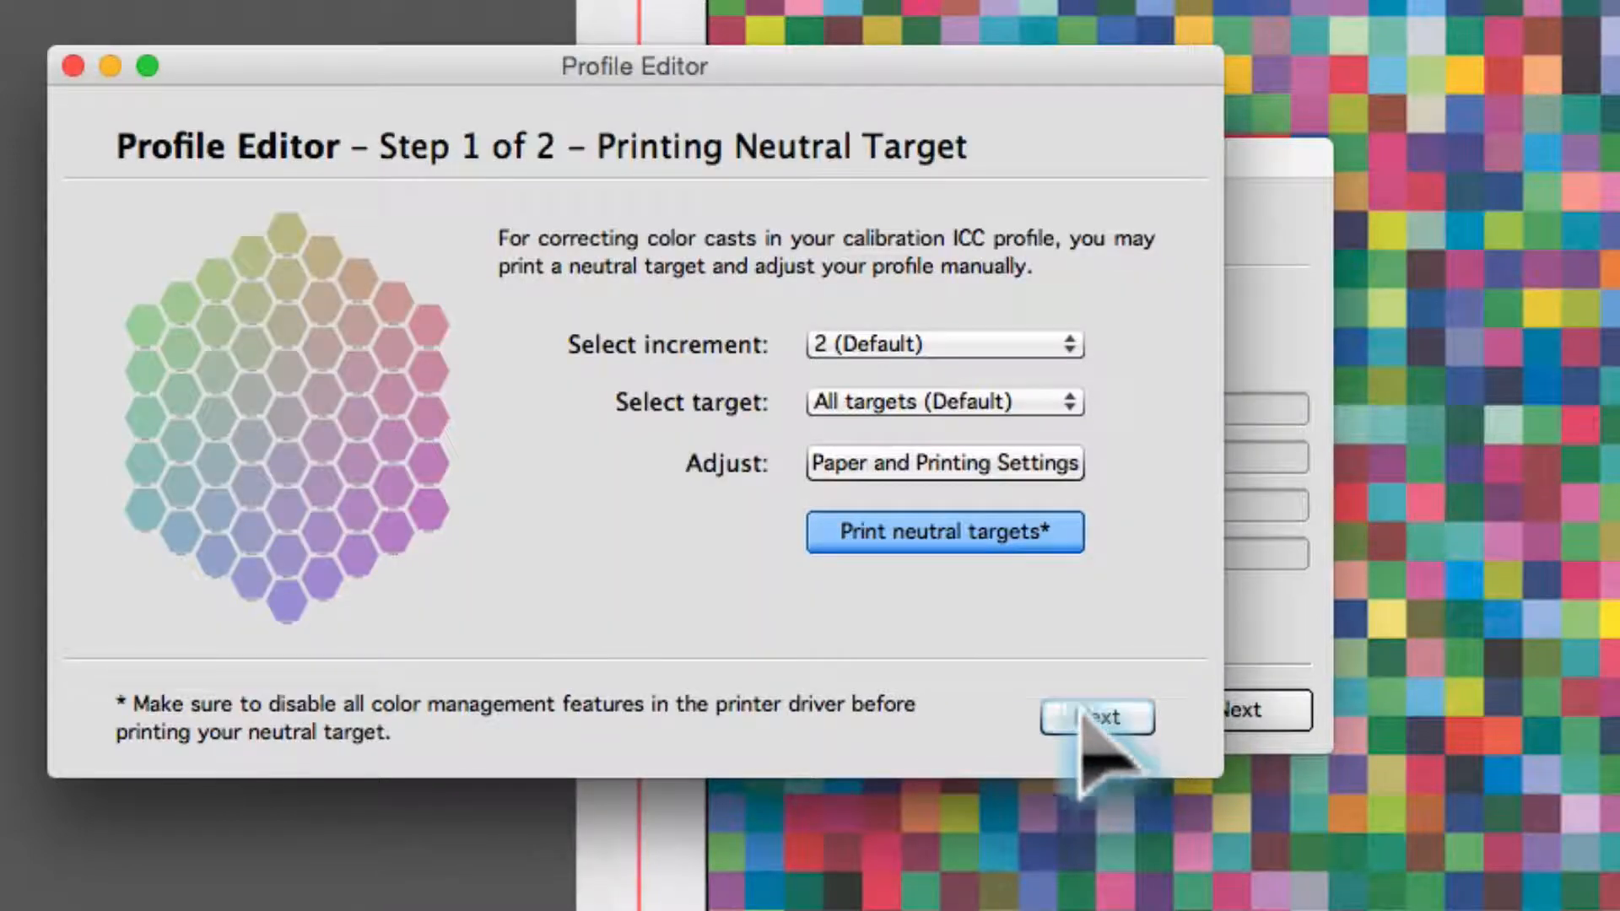
- Reach step 2 Adjust Profile and enter neutral grey fields: highlights 1-0-0, midtones 1-0-1, shadows 0-1-1
{"action": "left_click", "coordinate": [1097, 717]}
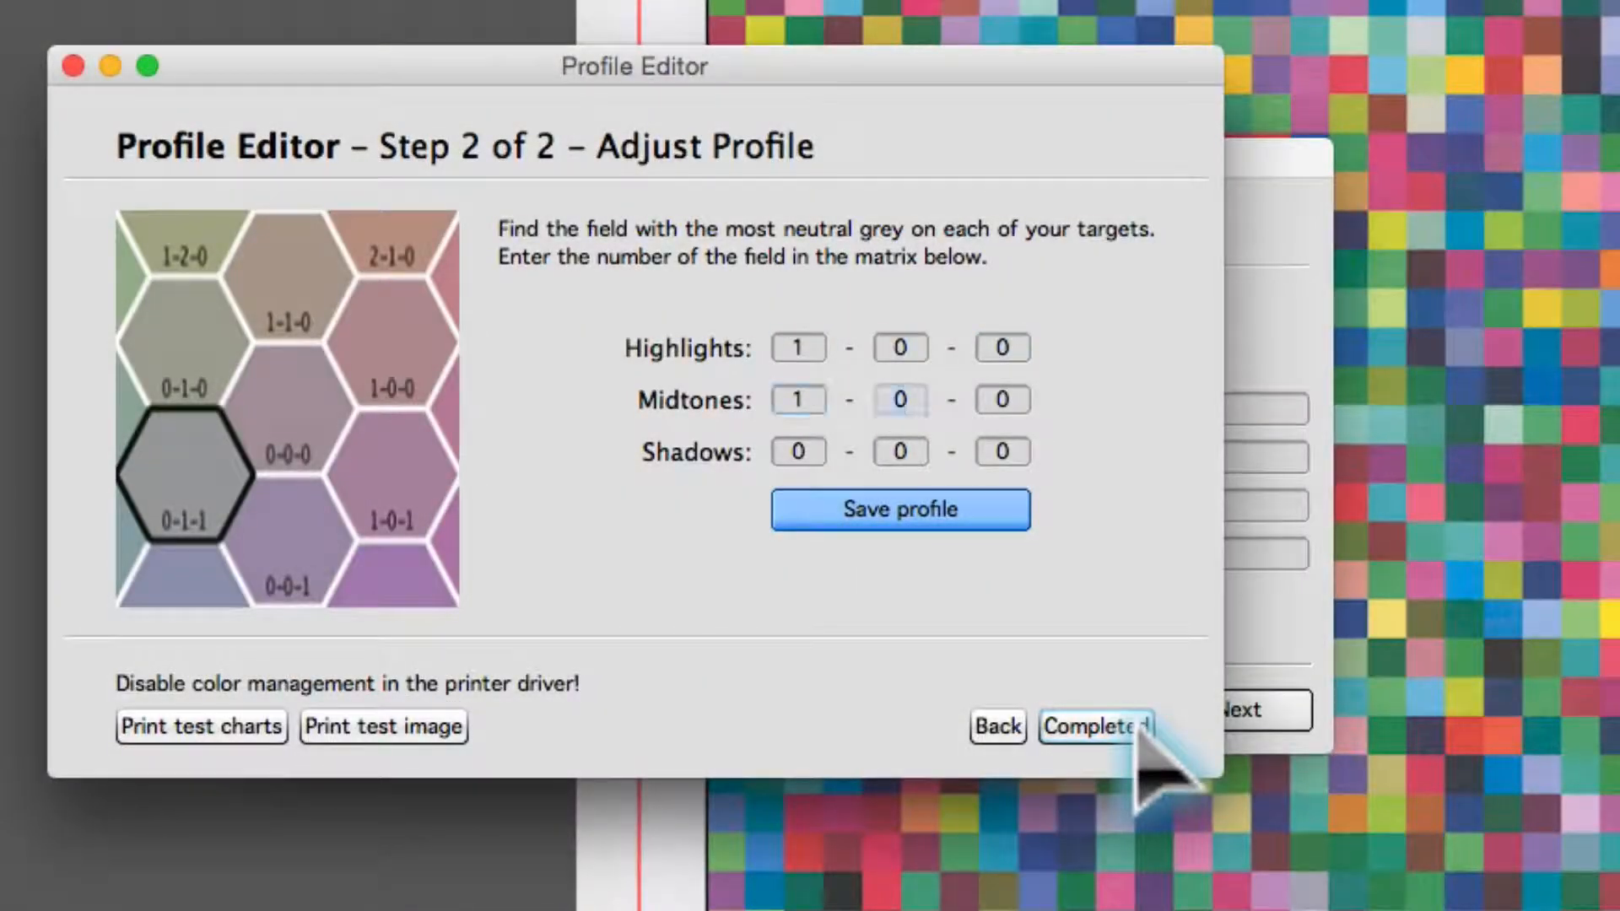
{"action": "type", "text": "1"}
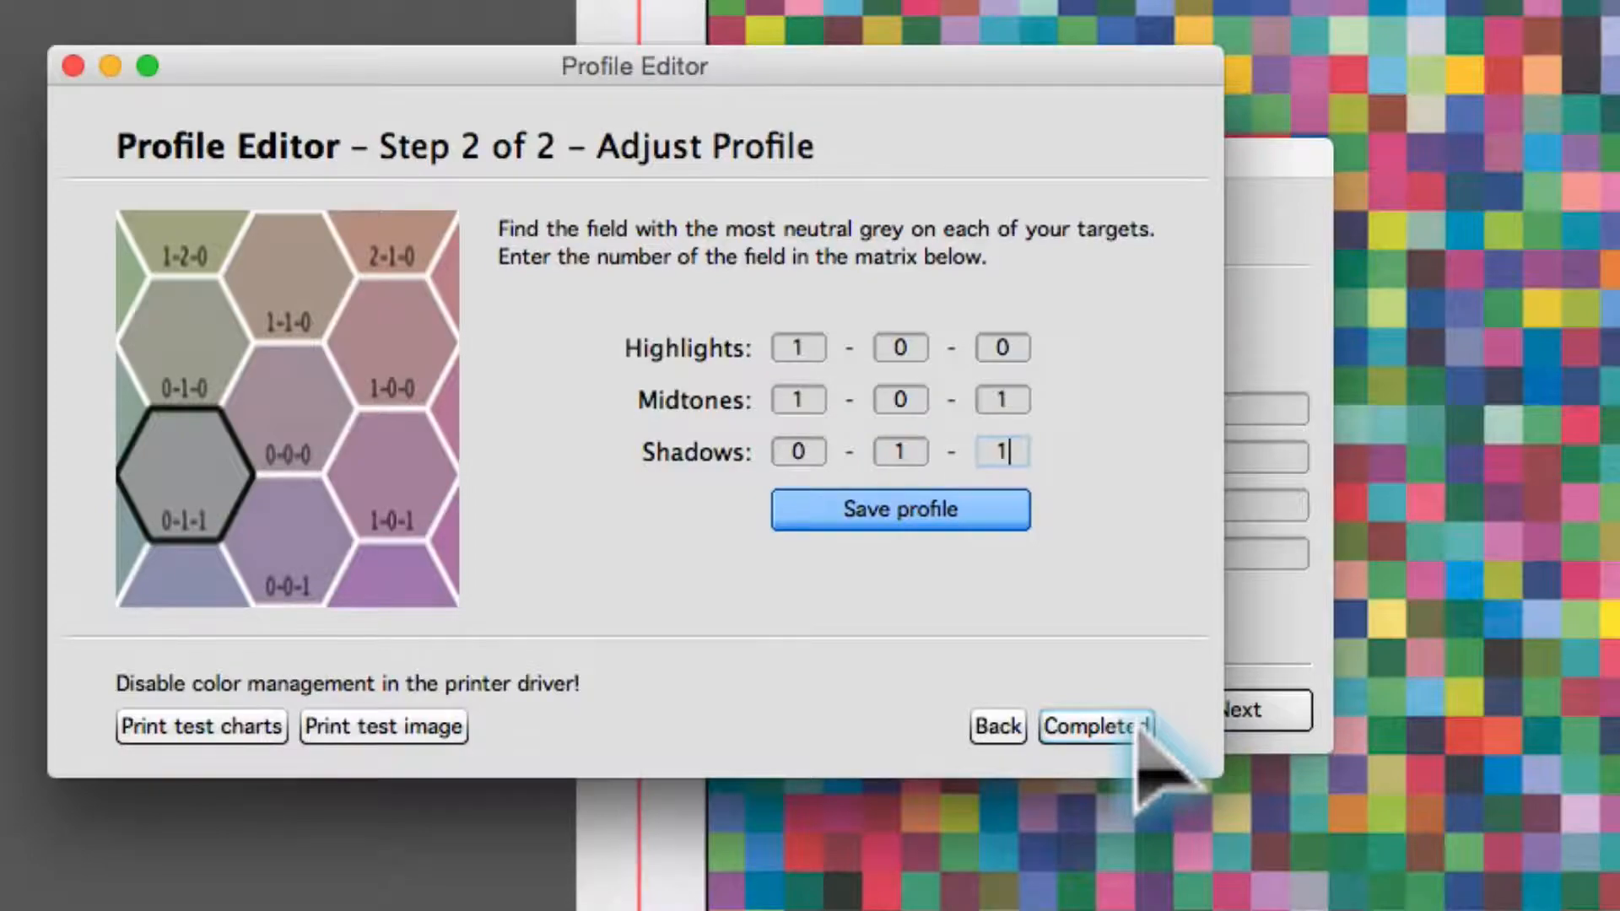